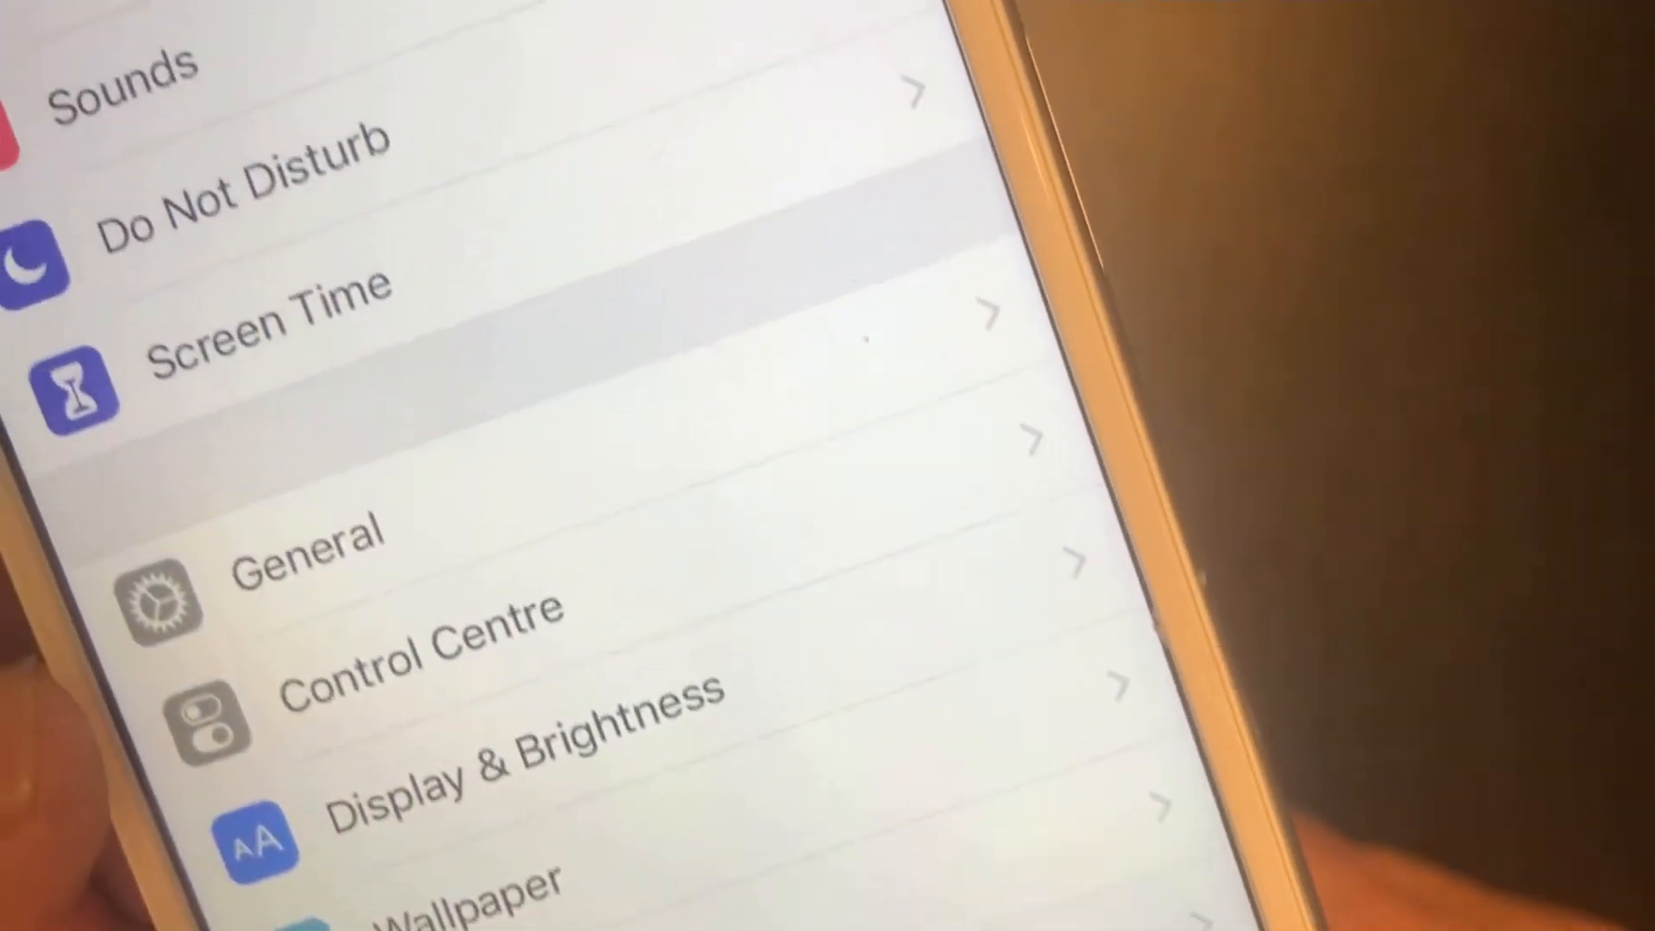
Step: Scroll the main Settings list to reach the Screen Time entry
scroll("down", 3)
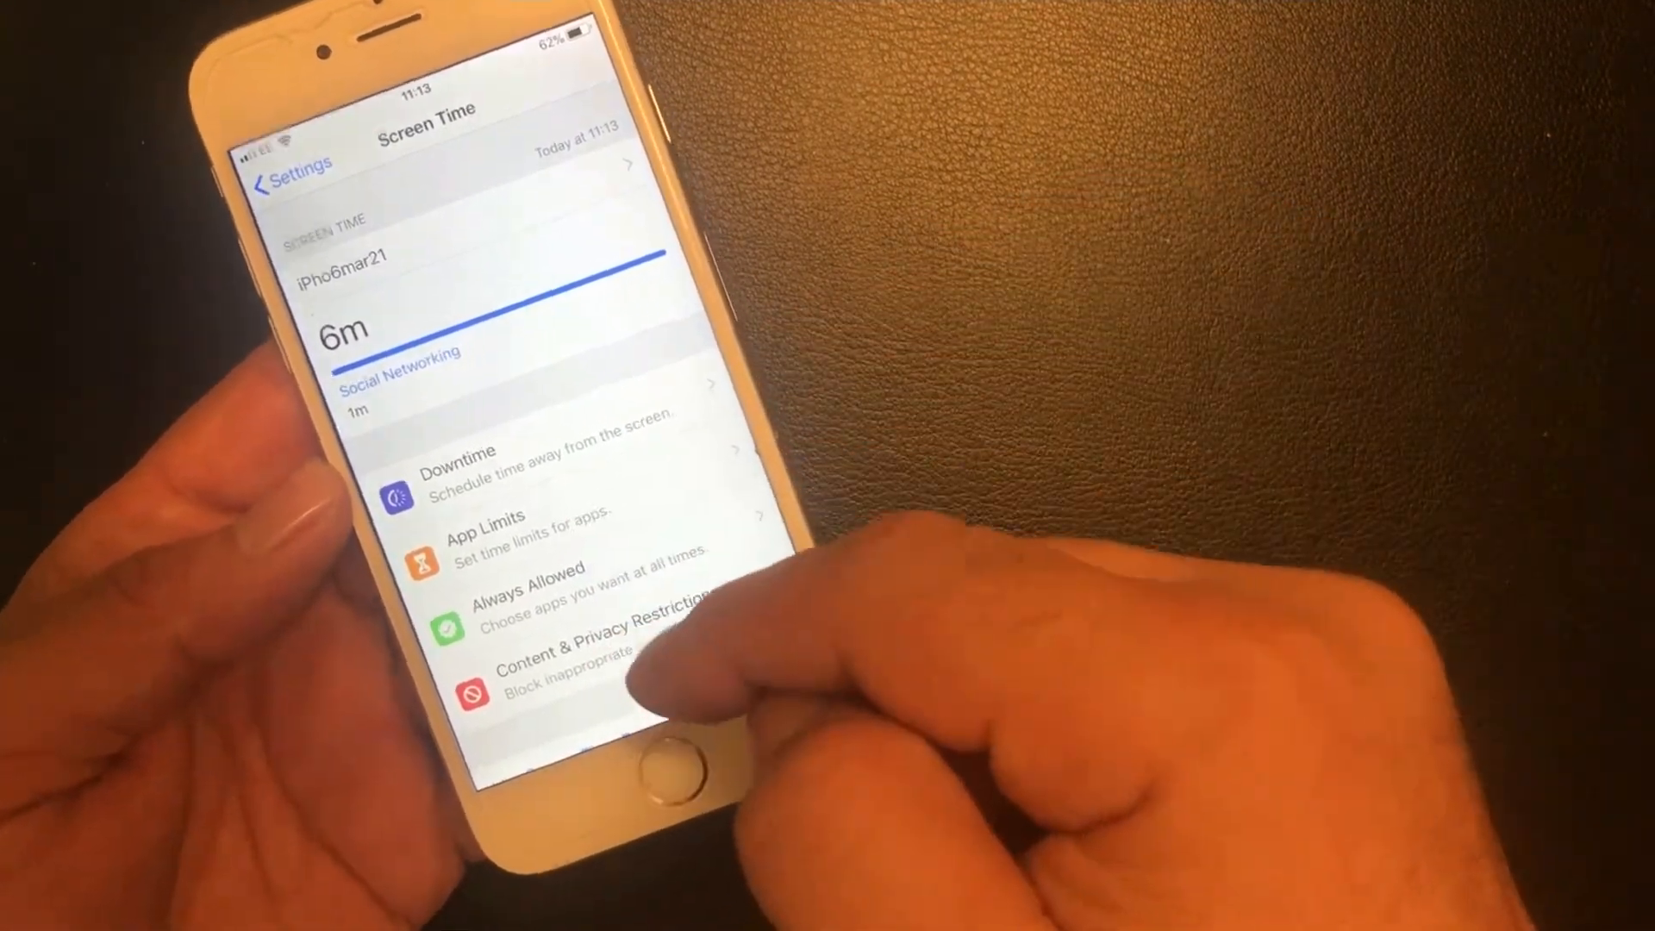
Step: Scroll the Screen Time page and go into Content & Privacy Restrictions
scroll("up", 3)
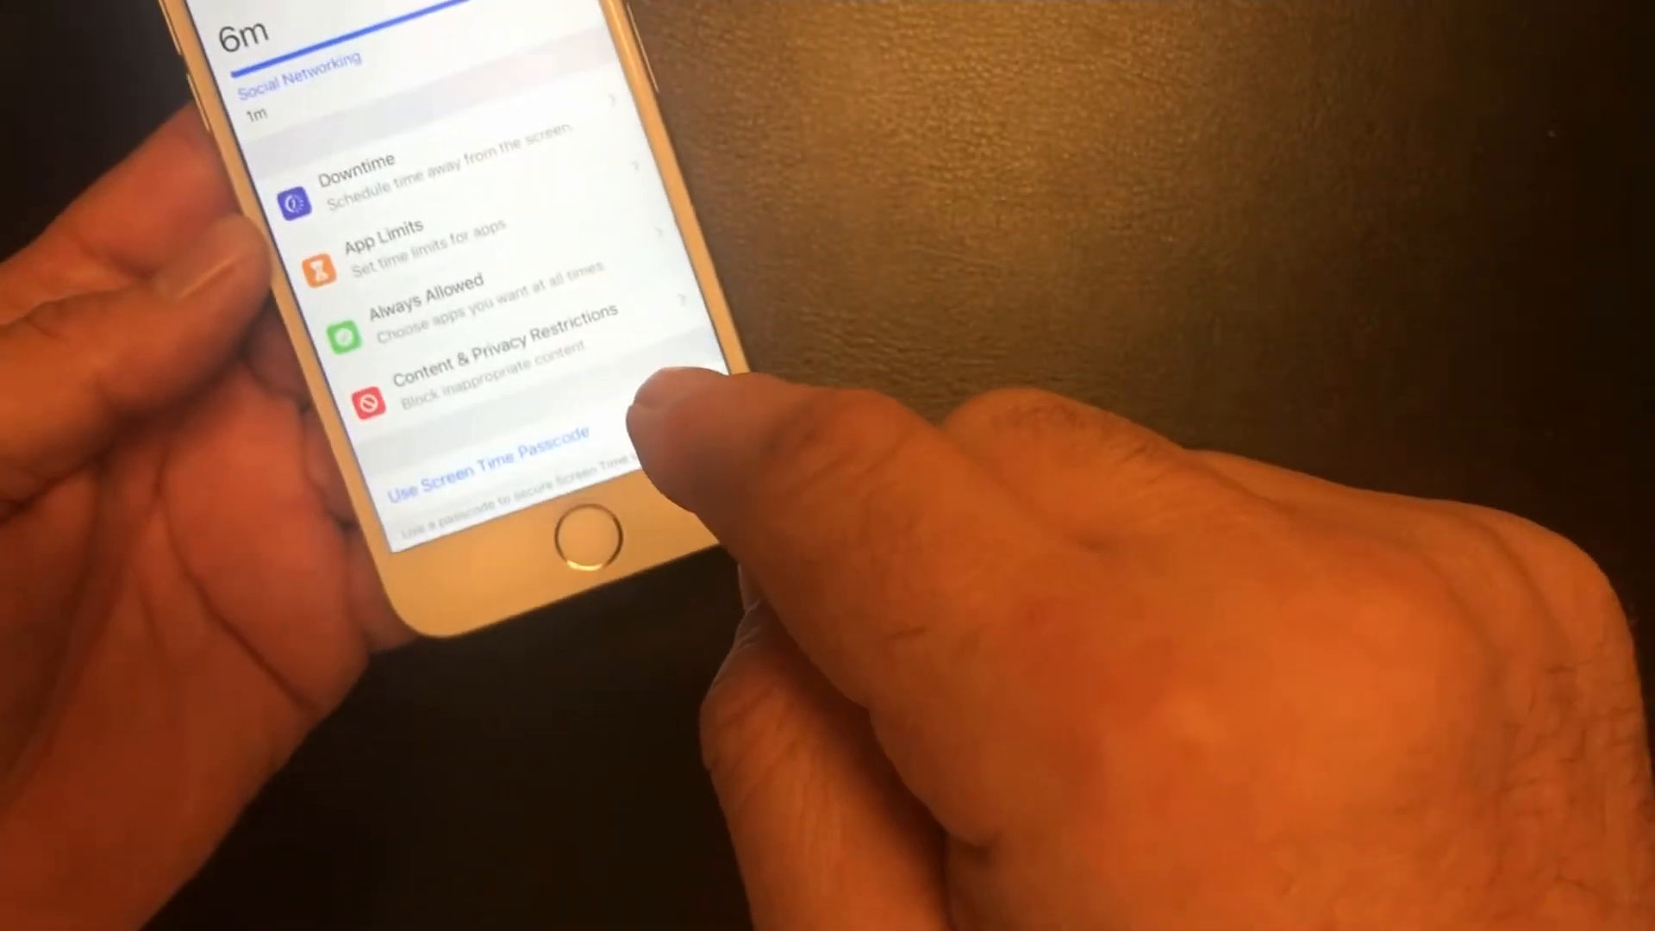
left_click(464, 364)
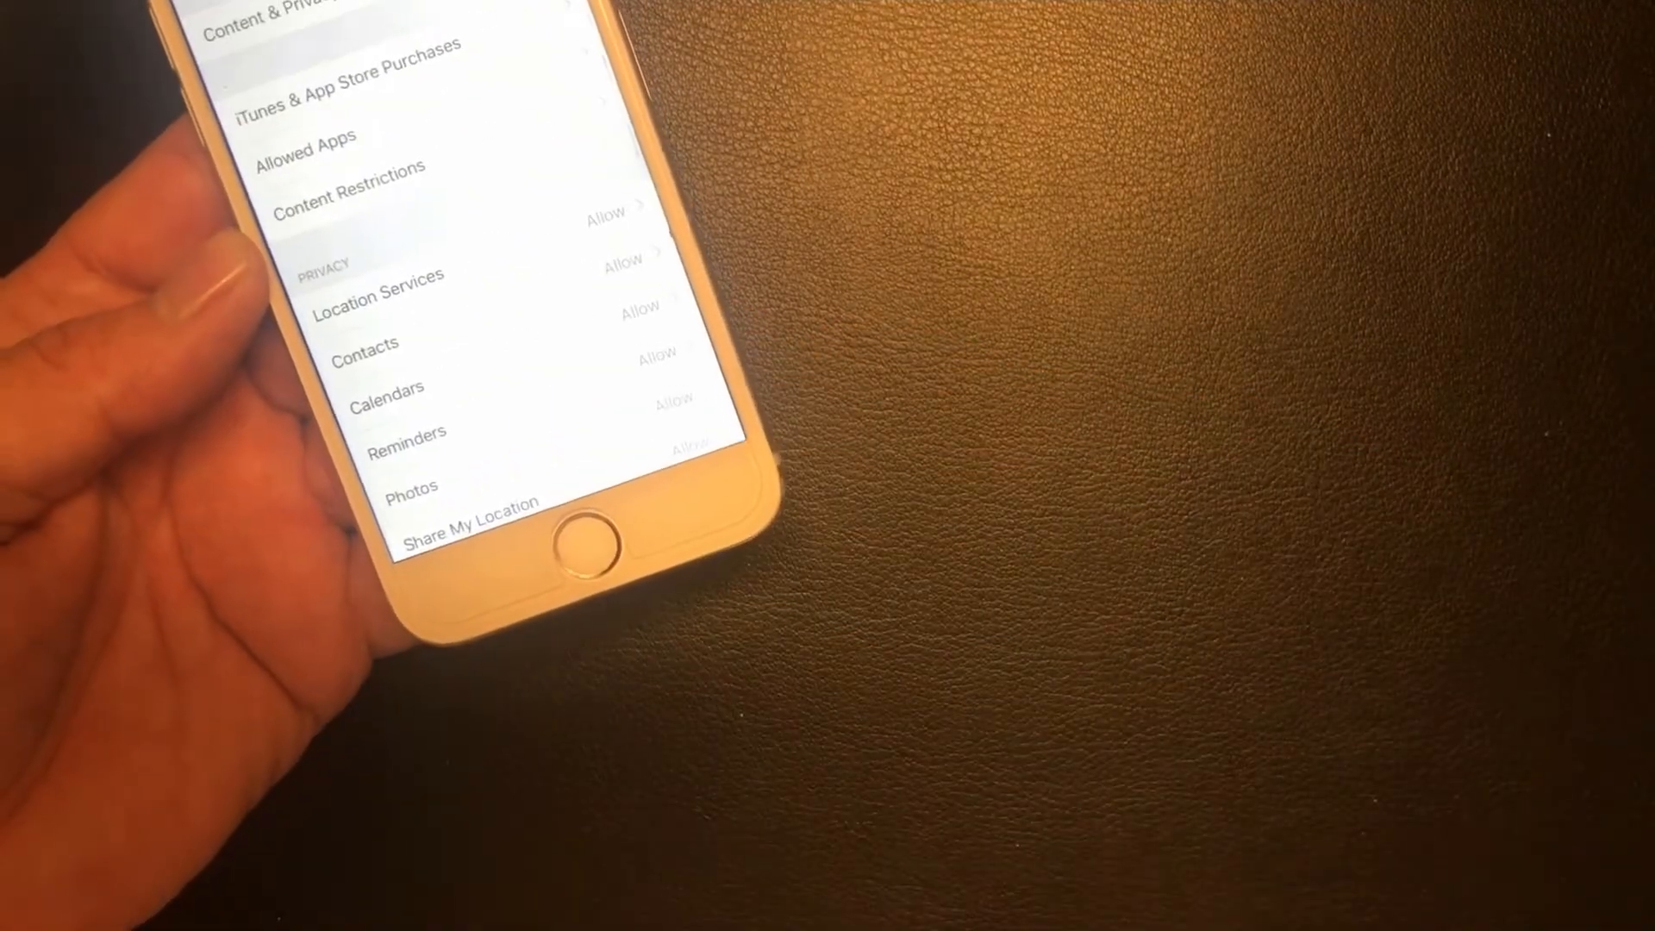